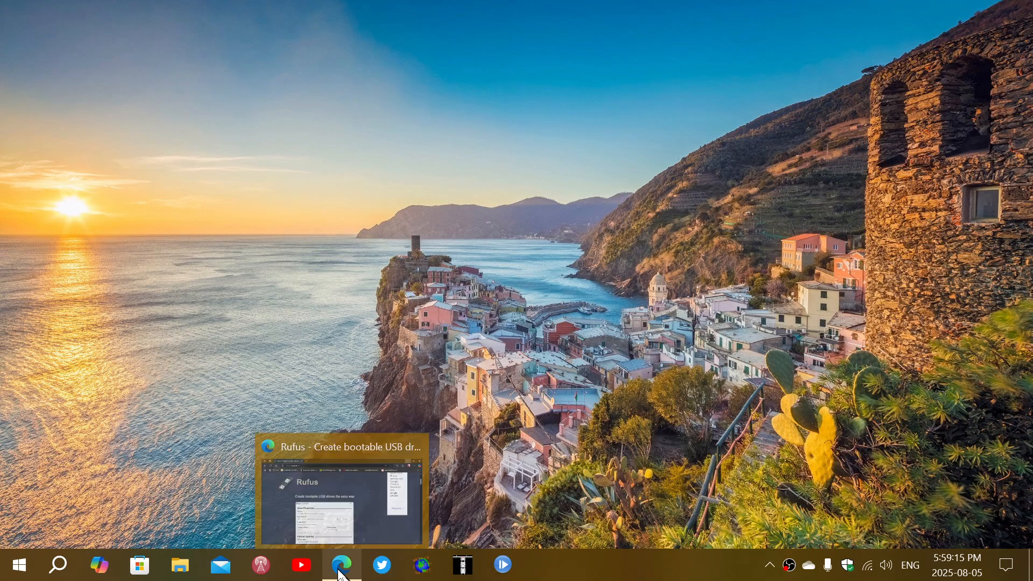
mouse_move(340, 565)
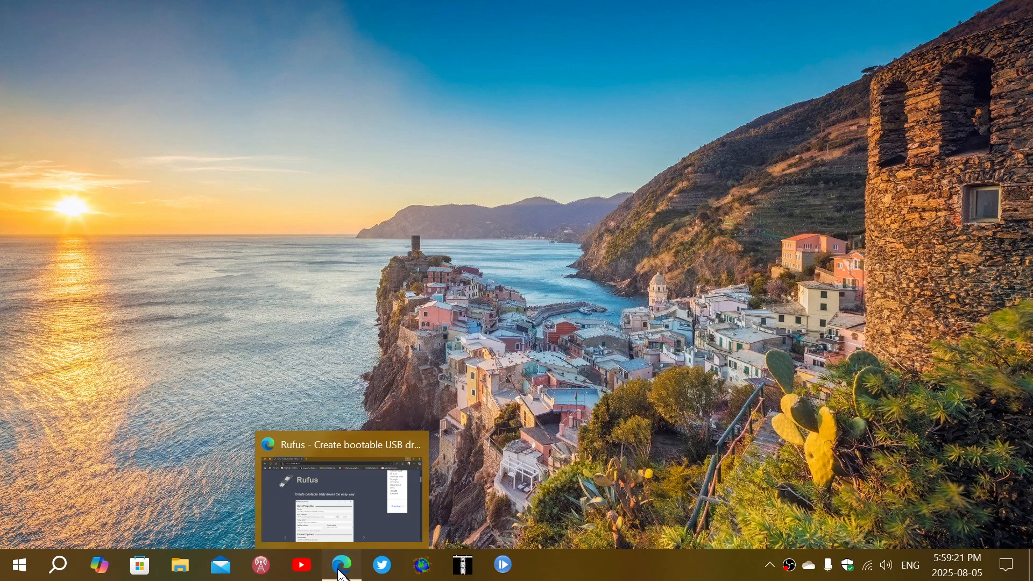
Restore the minimized Edge window showing the rufus.ie homepage from the taskbar
click(341, 564)
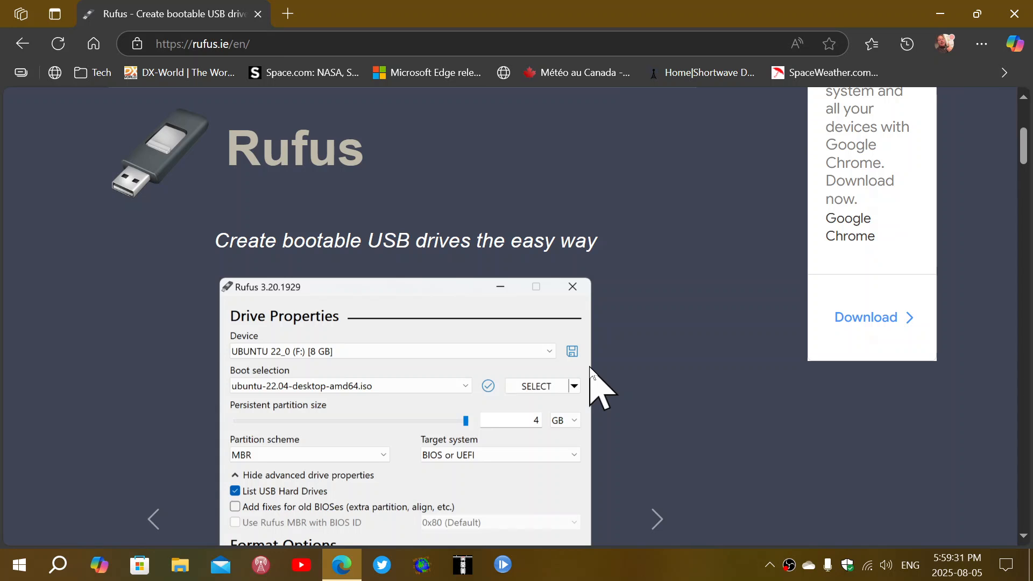
mouse_move(432, 332)
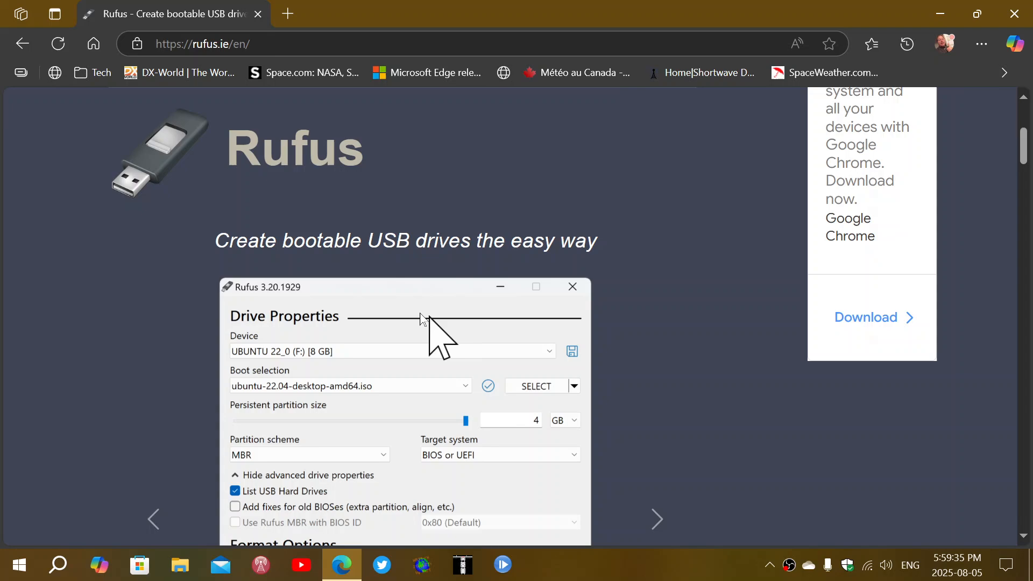
mouse_move(465, 488)
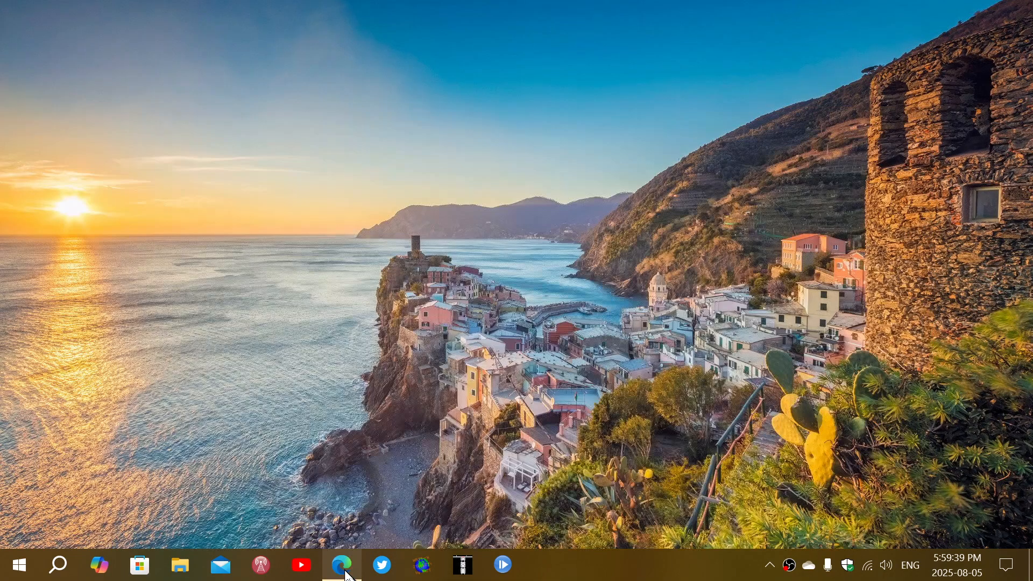
mouse_move(639, 570)
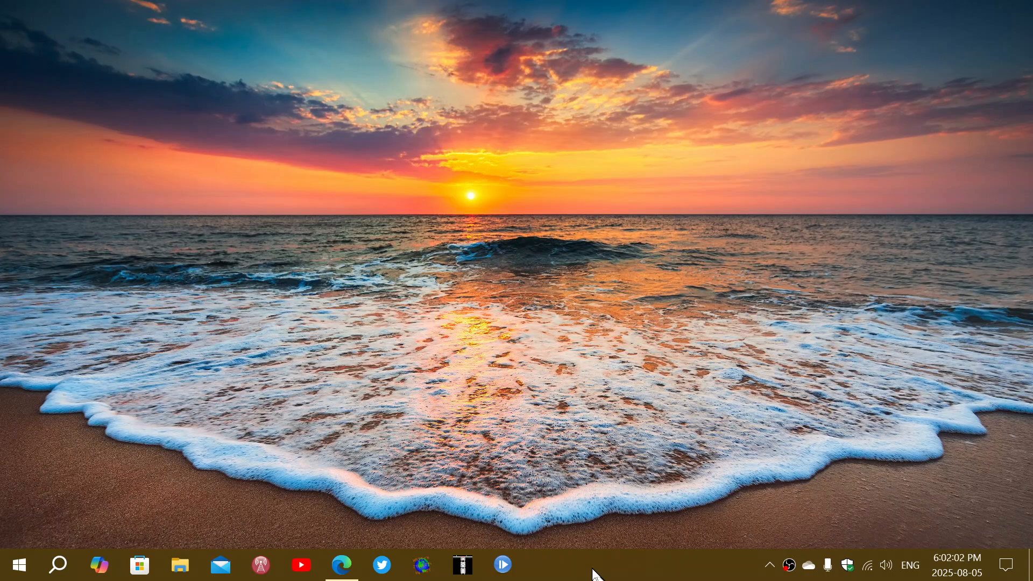
mouse_move(577, 562)
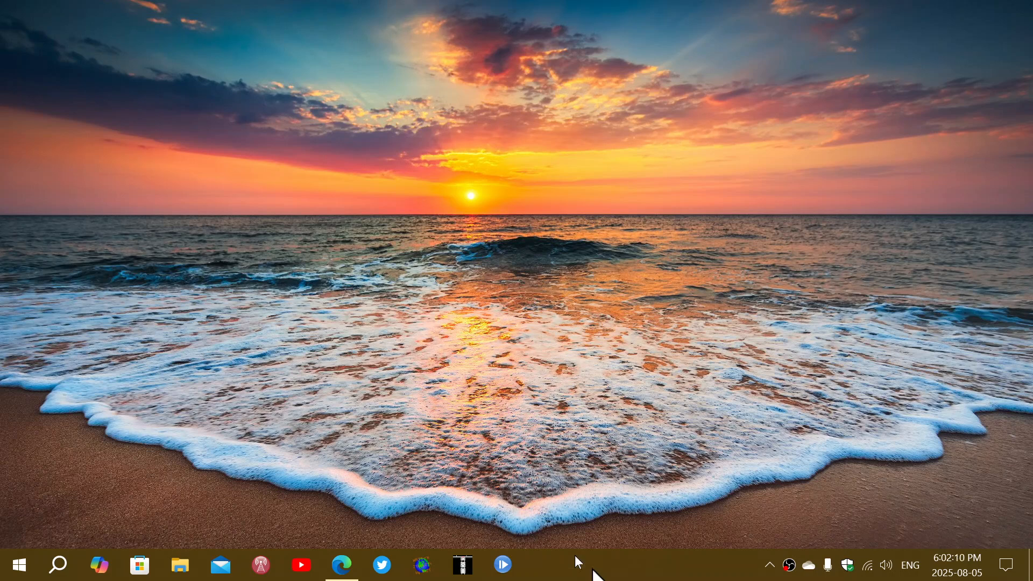
mouse_move(19, 565)
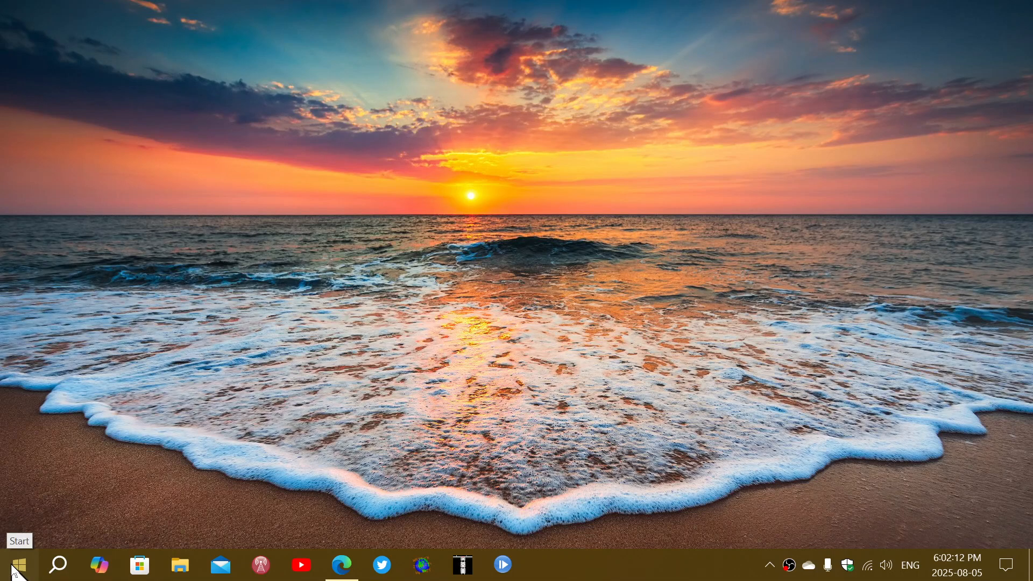
click(18, 564)
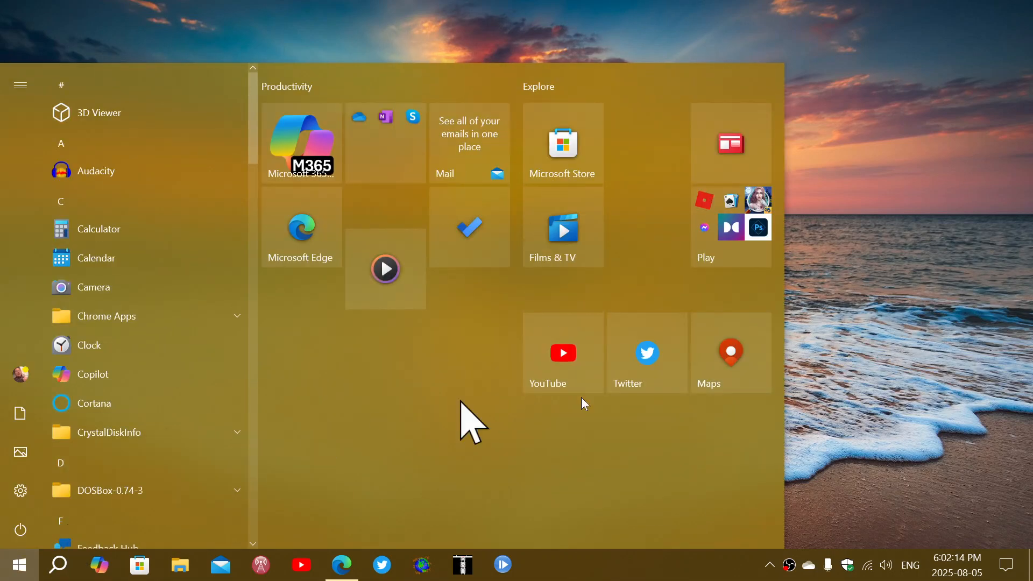
mouse_move(870, 408)
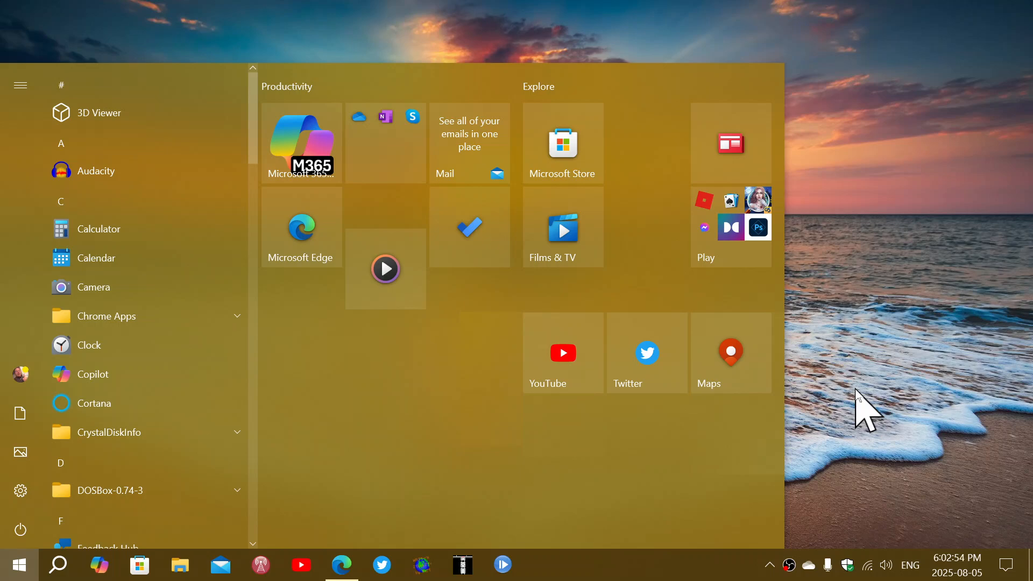
click(18, 564)
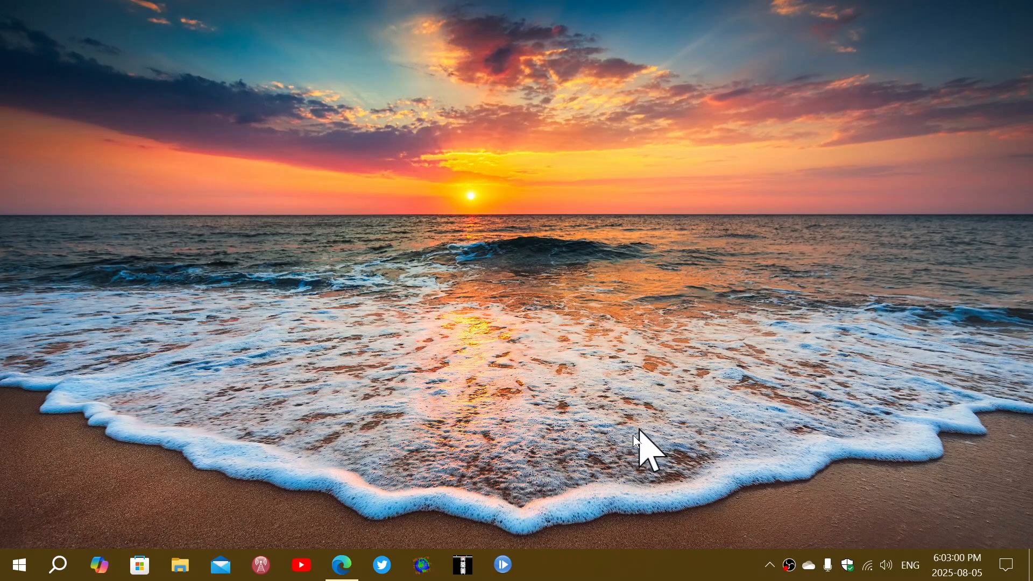
mouse_move(638, 572)
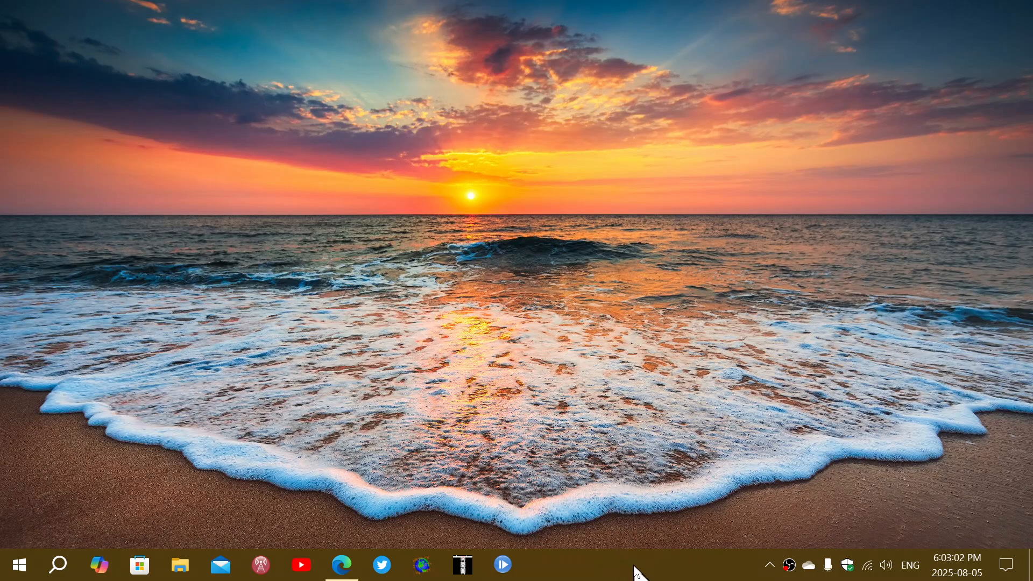
mouse_move(539, 480)
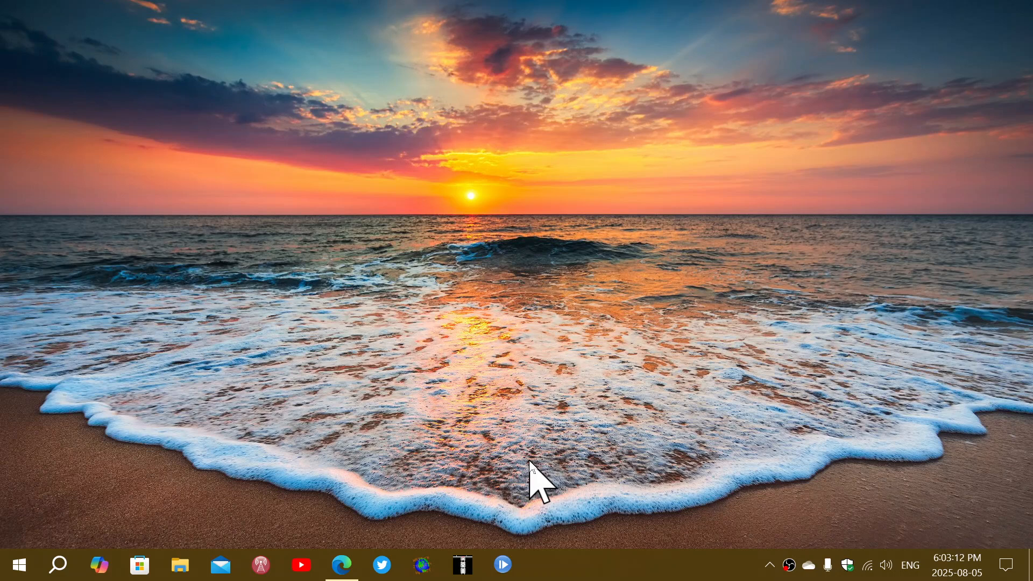
mouse_move(395, 425)
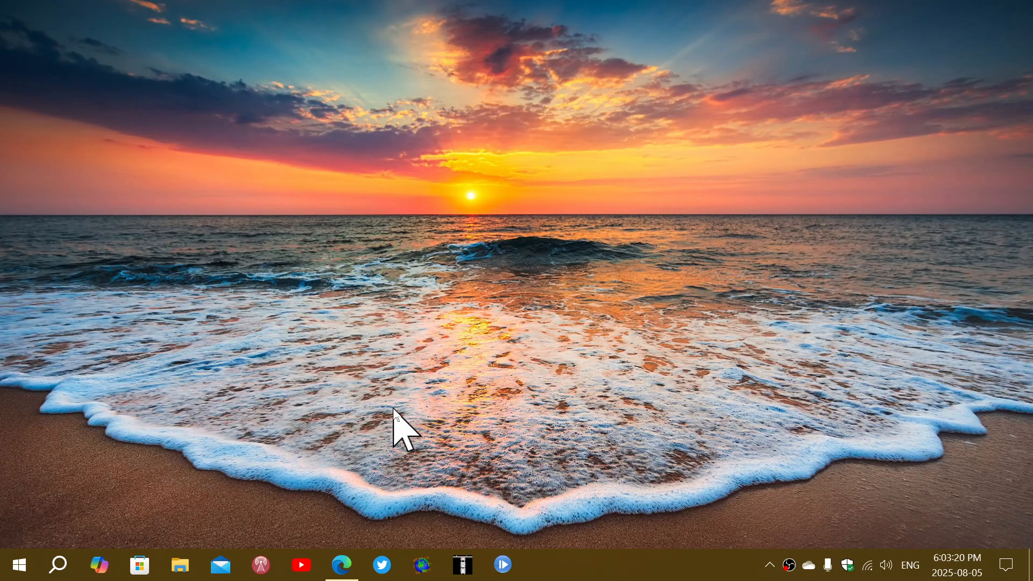
mouse_move(520, 534)
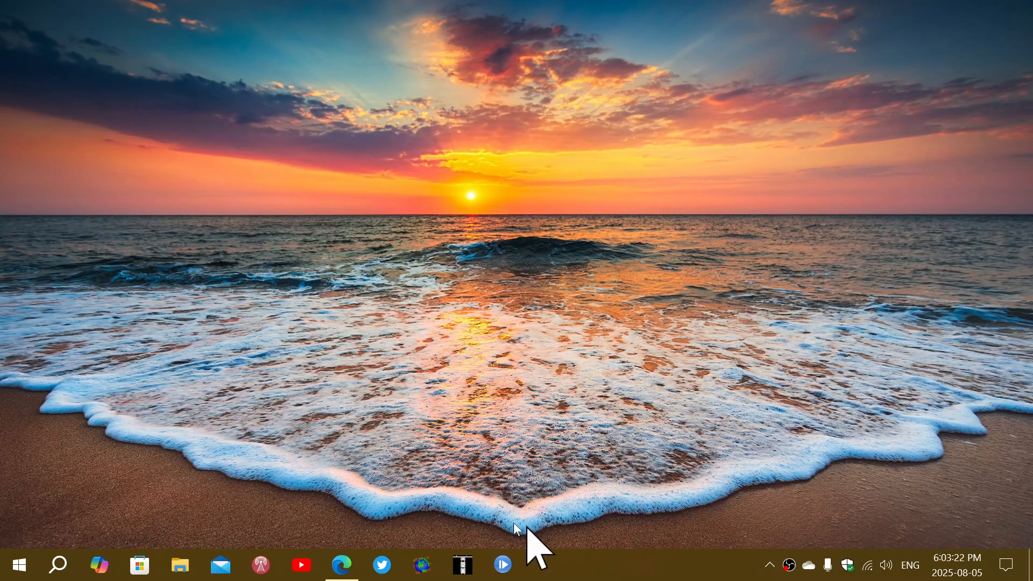
Restore the Edge window to show the rufus.ie page with its Windows 11 ISO example
click(341, 564)
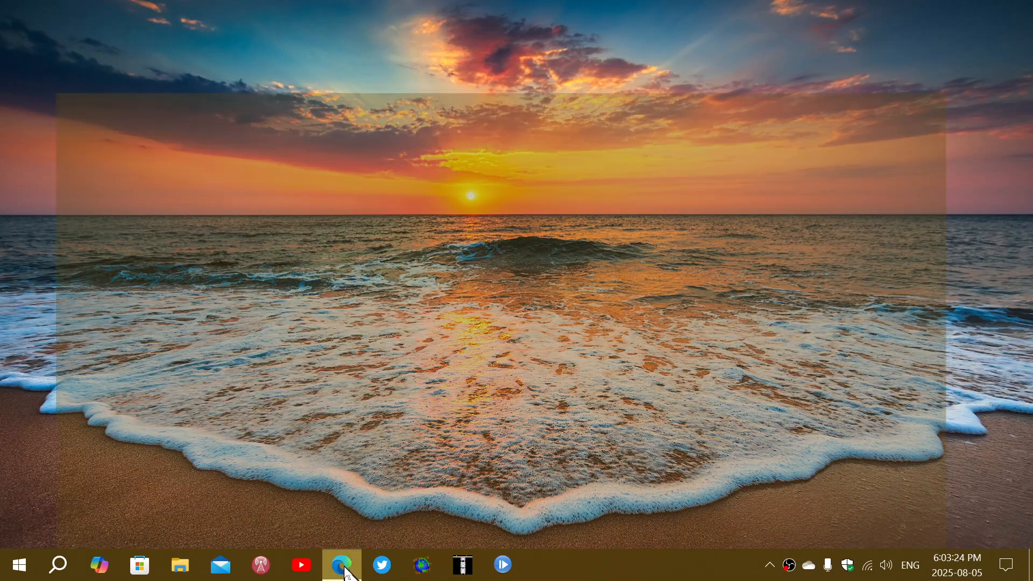
click(341, 564)
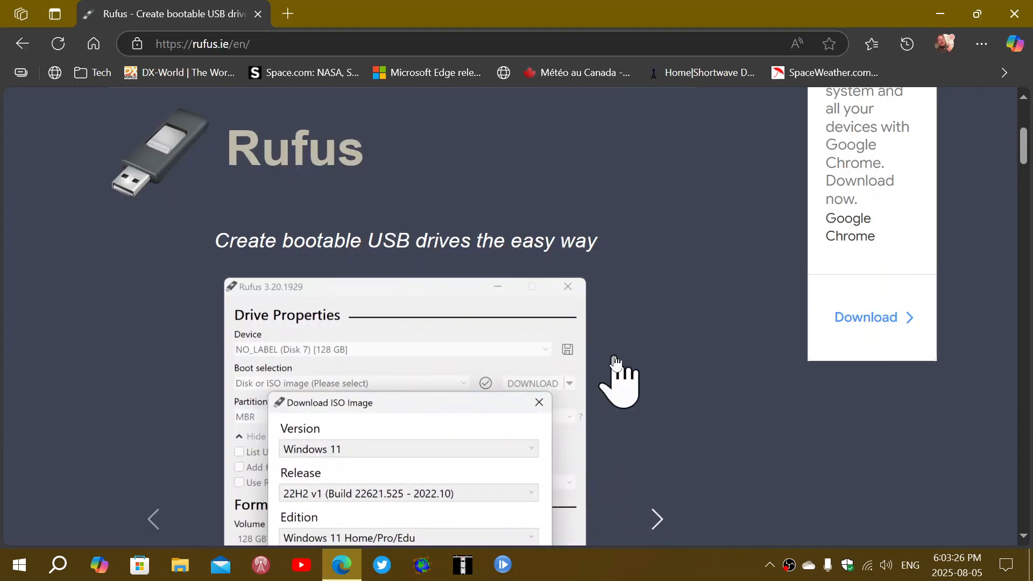